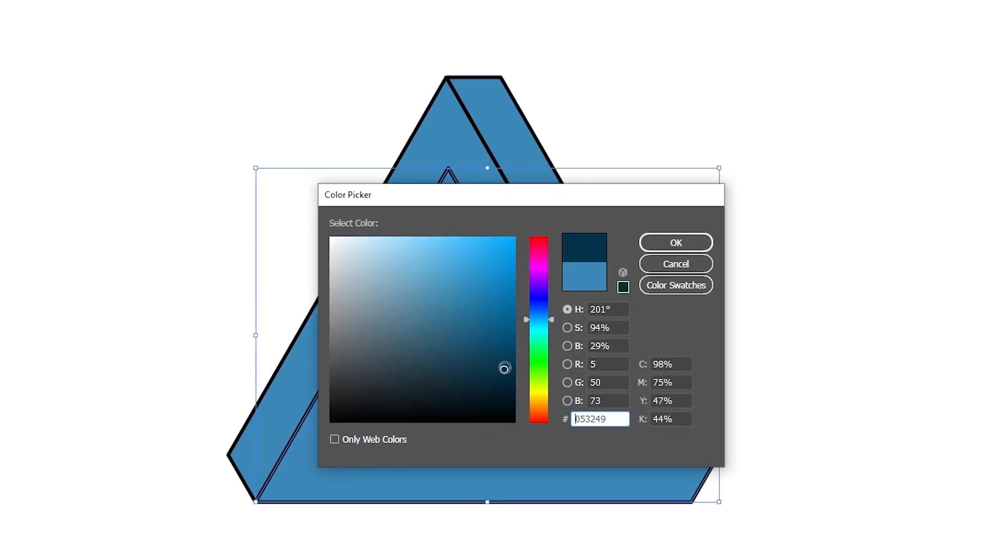
Dismiss the finished blue impossible-triangle preview to reveal a blank white artboard
click(431, 259)
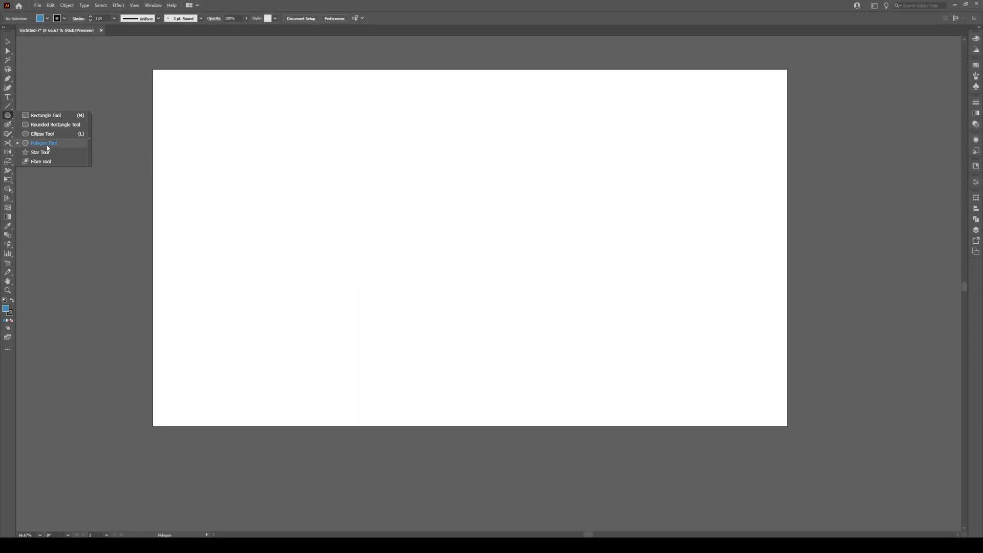
Draw a blue triangle with the Polygon Tool, radius 500 pt and 3 sides
click(43, 143)
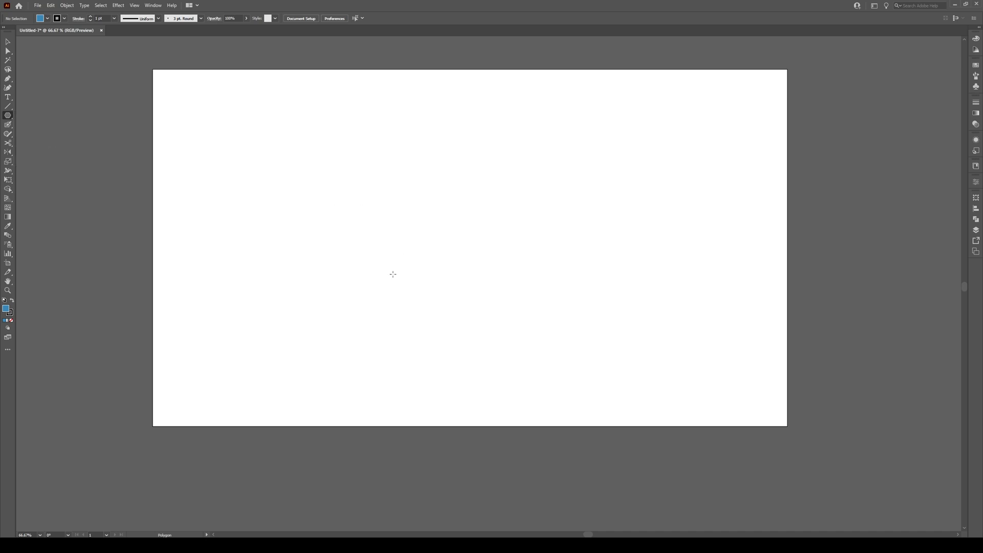
click(393, 274)
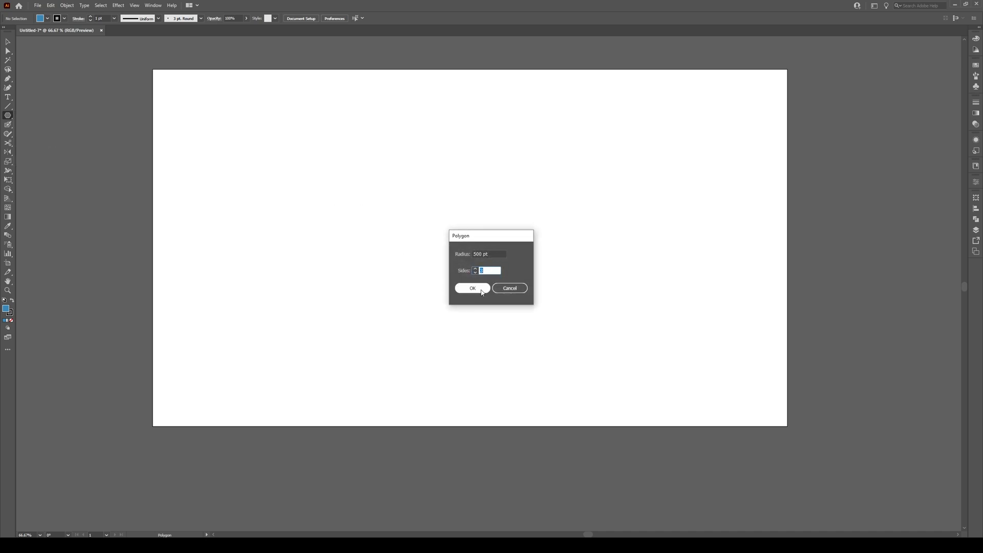
click(472, 287)
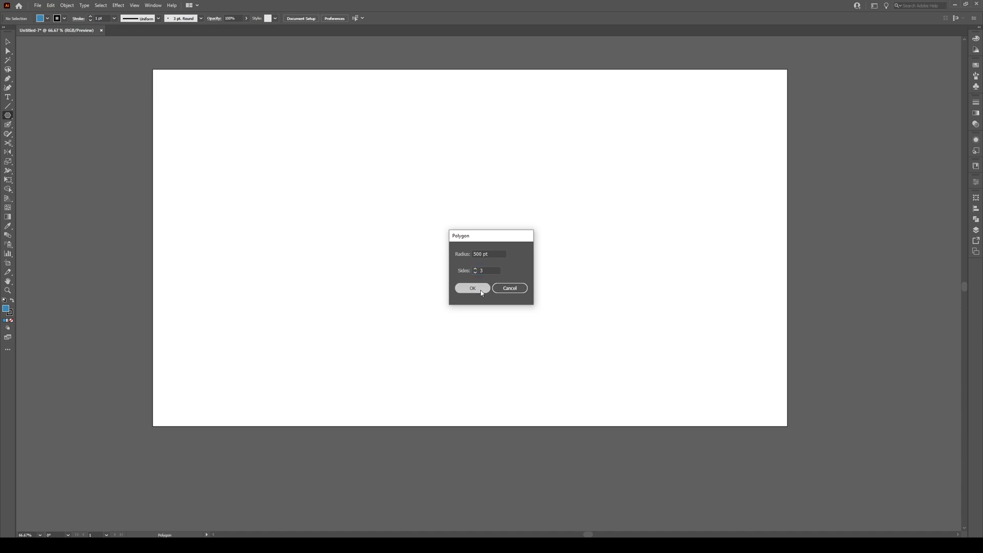
click(472, 288)
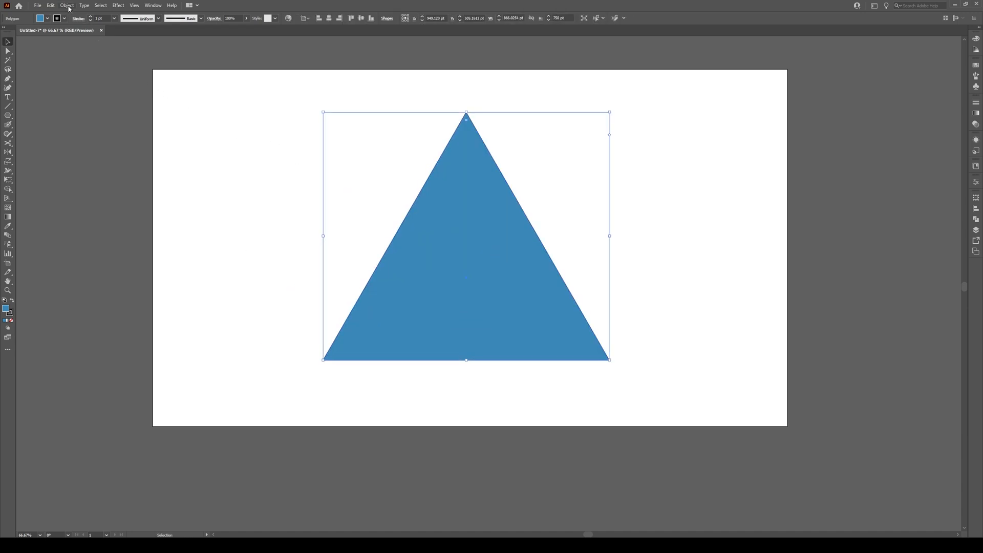
Scale down a copy of the triangle and drag copies into its corners
click(66, 5)
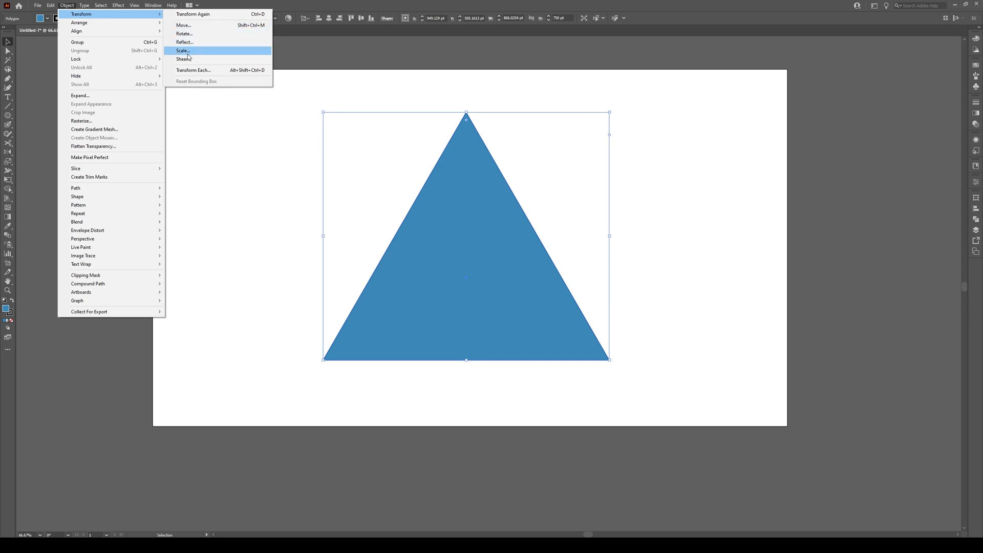
click(182, 50)
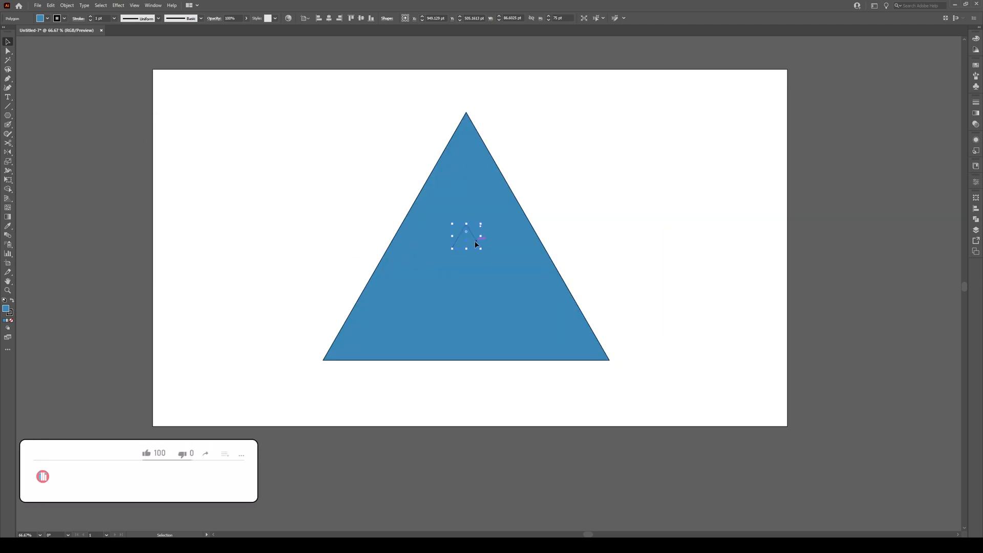
drag(466, 237, 338, 356)
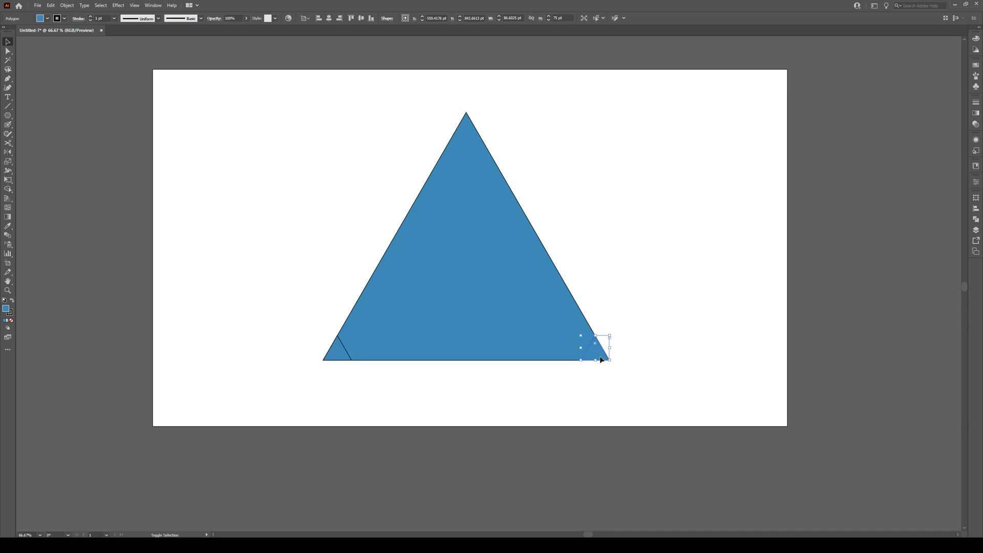
drag(600, 358, 470, 134)
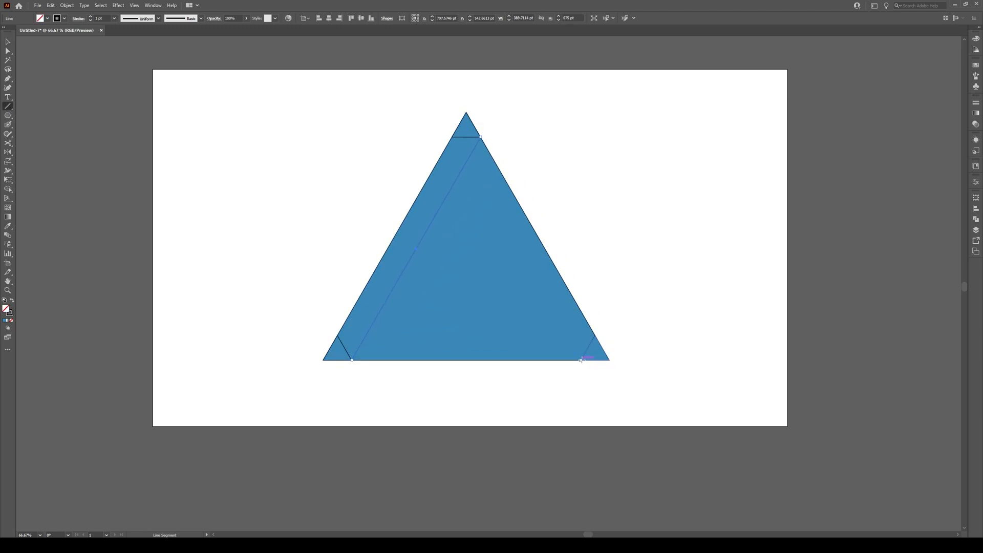
Draw a guide line from the bottom-left corner triangle up toward the apex
drag(580, 359, 451, 136)
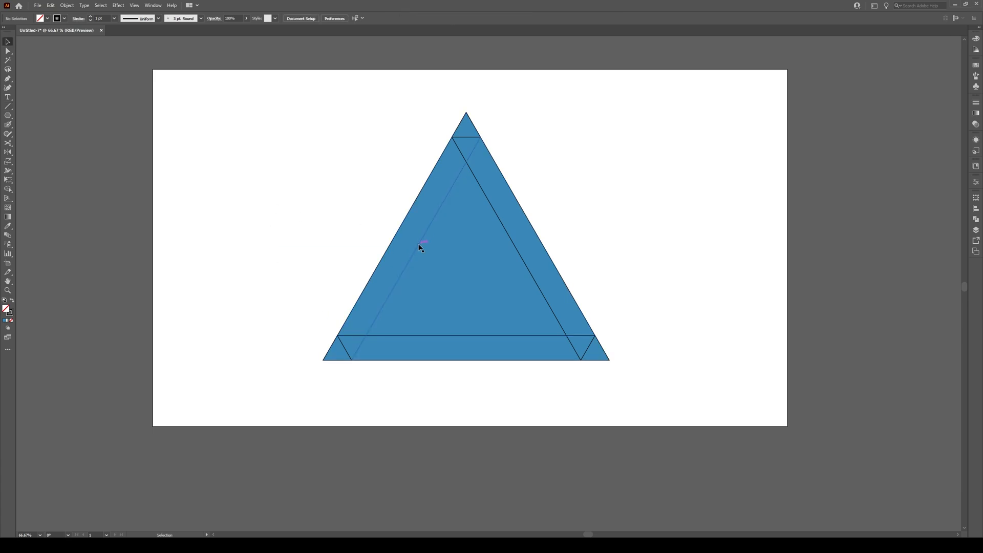
Copy the left side guide line with a horizontal offset of 80 pt
click(66, 6)
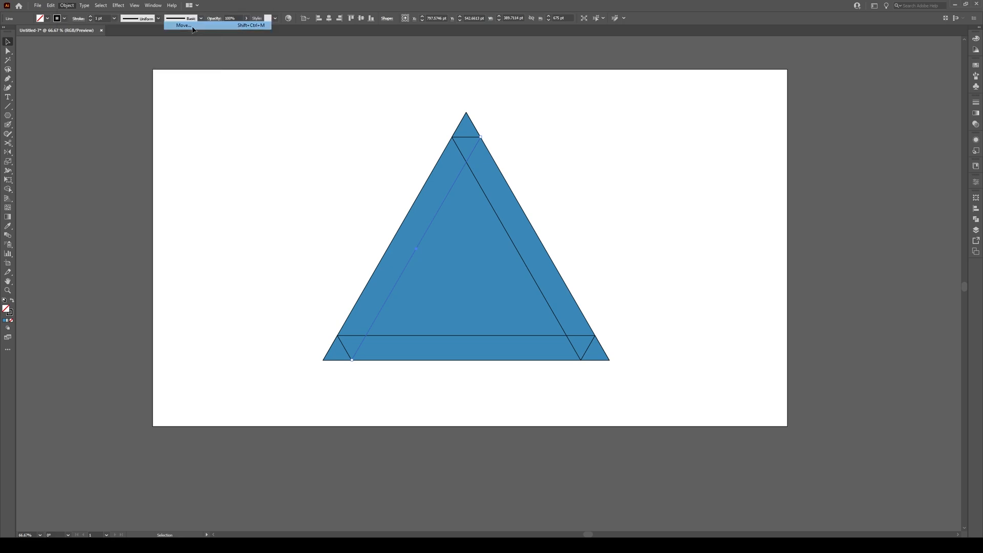
click(183, 25)
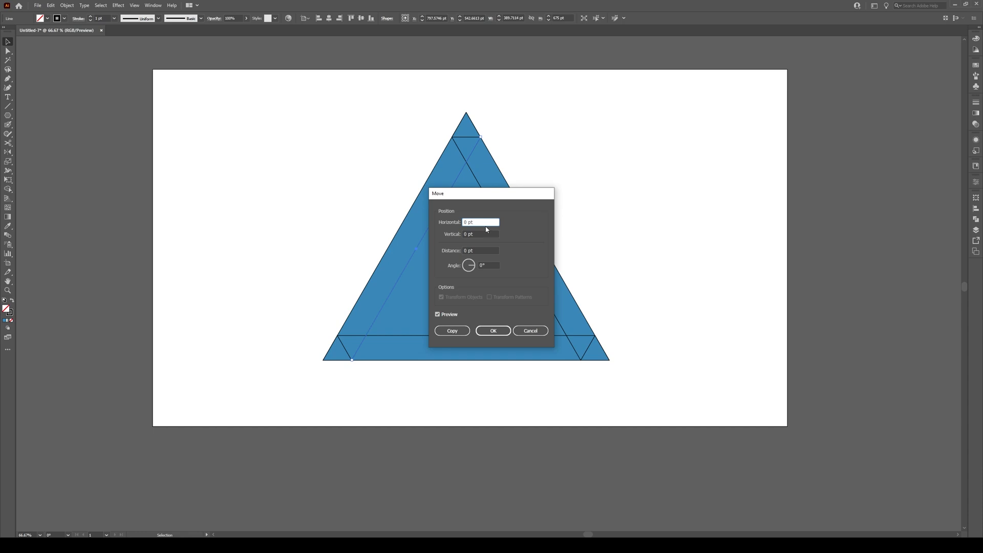
triple_click(481, 222)
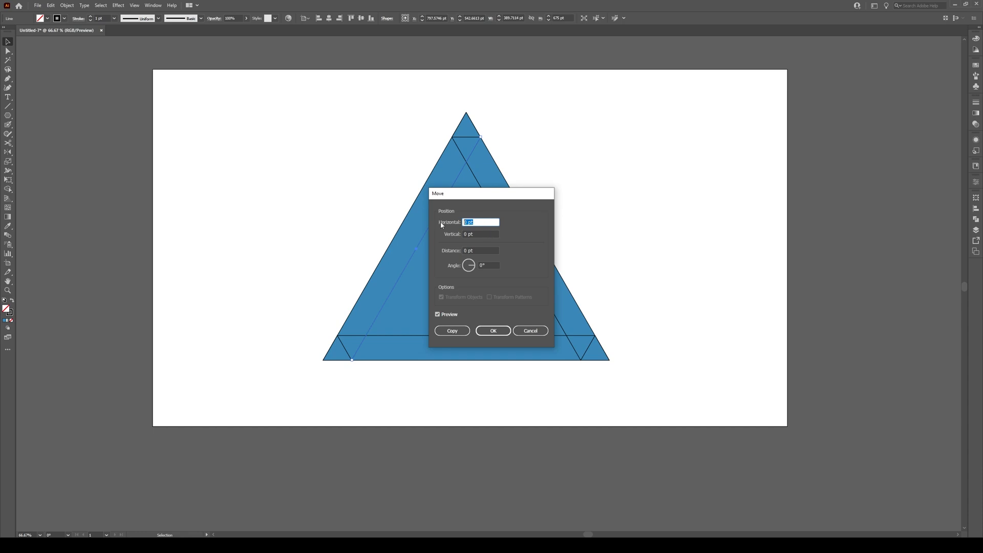
text(80)
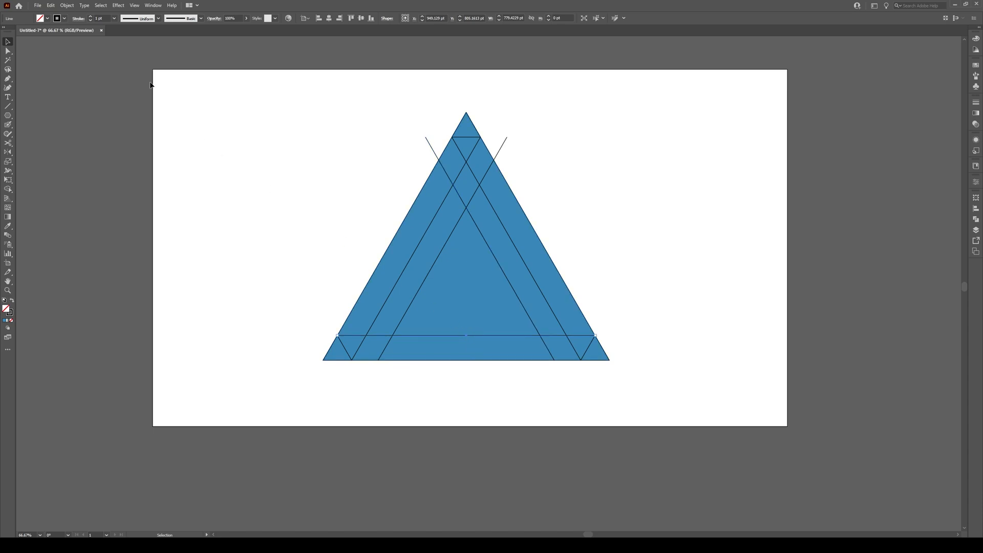
Copy the bottom guide line upward using Object > Transform > Move
click(66, 5)
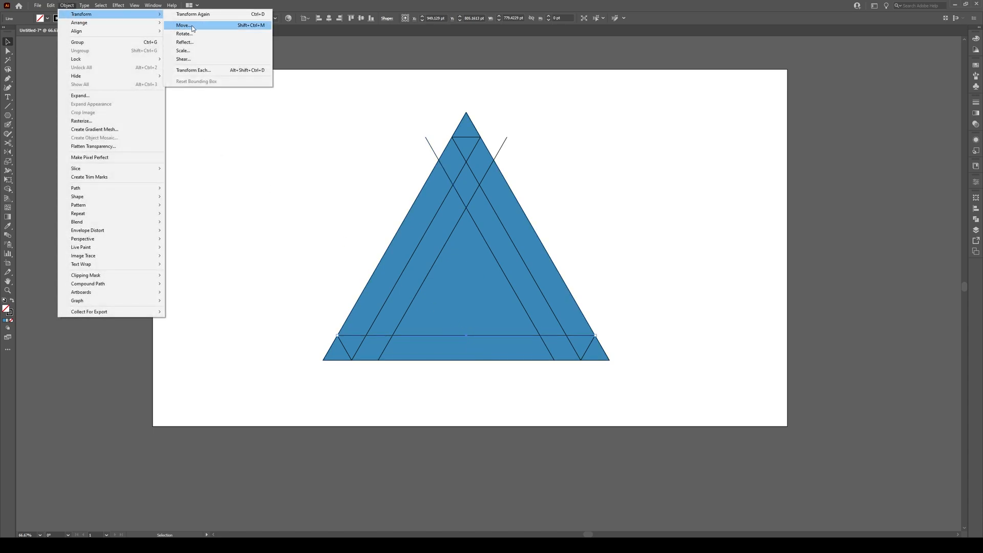
click(184, 25)
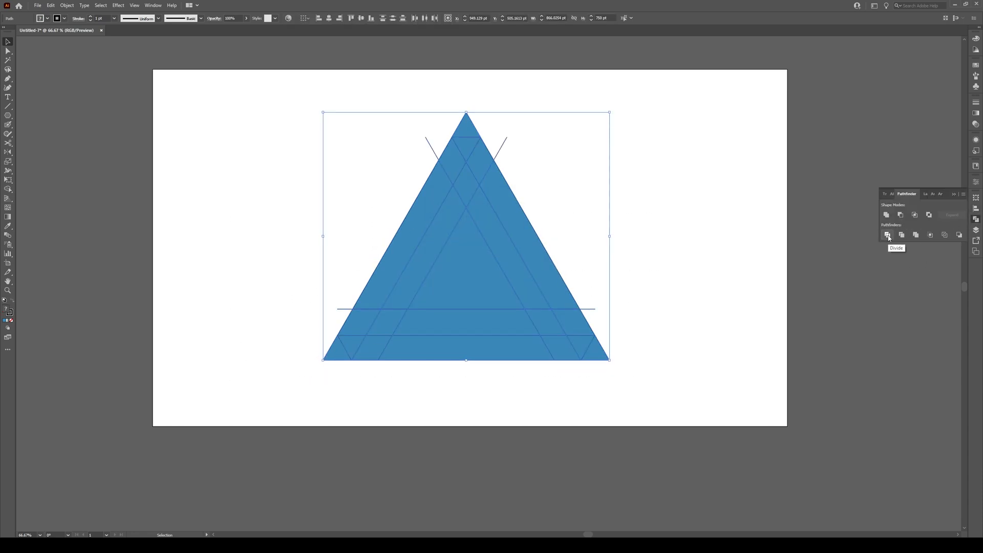
Divide the triangle along the guide lines with Pathfinder
click(886, 235)
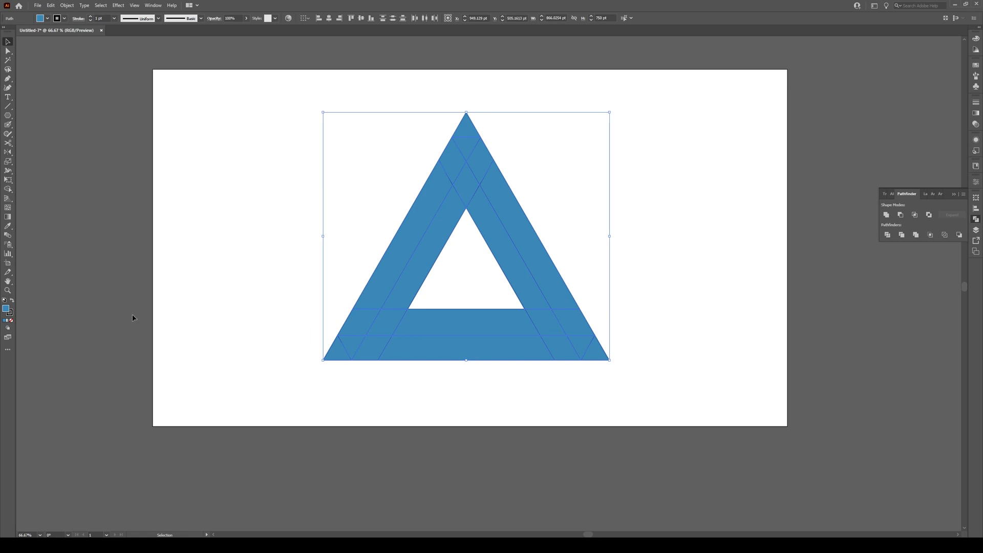
mouse_move(257, 199)
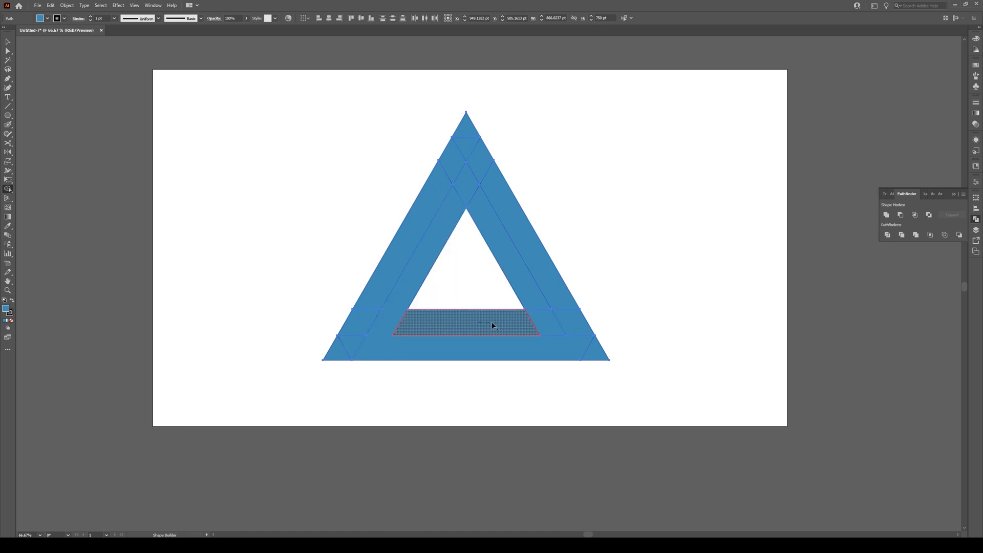
Merge the bottom inner fragments into one band with the Shape Builder Tool
drag(492, 326, 522, 245)
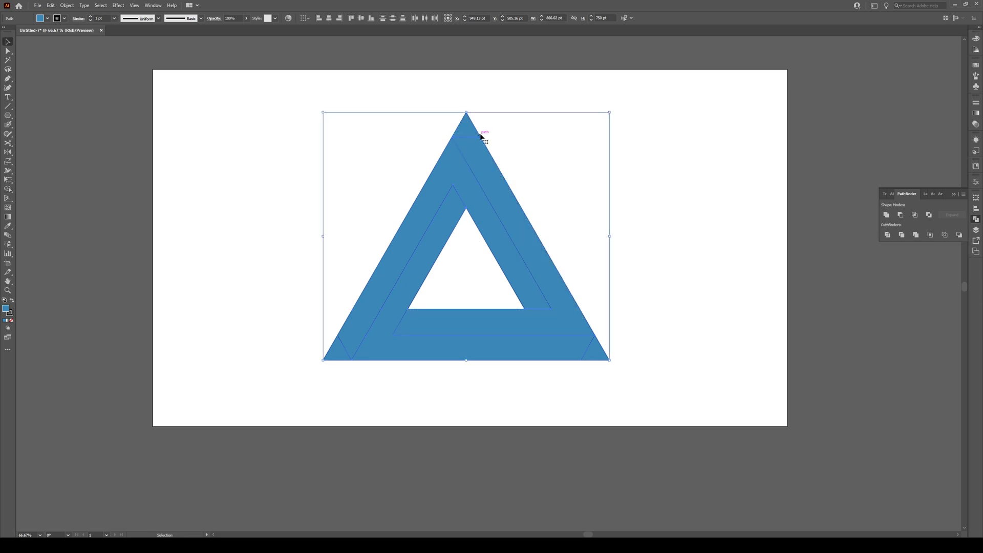
Delete the pointed corner tips with the Shape Builder Tool
click(467, 126)
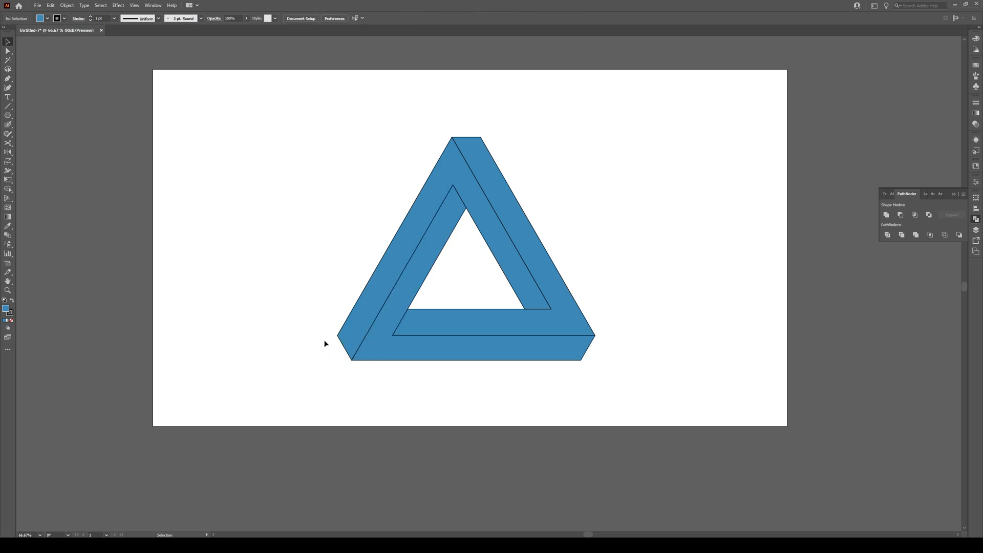
mouse_move(610, 209)
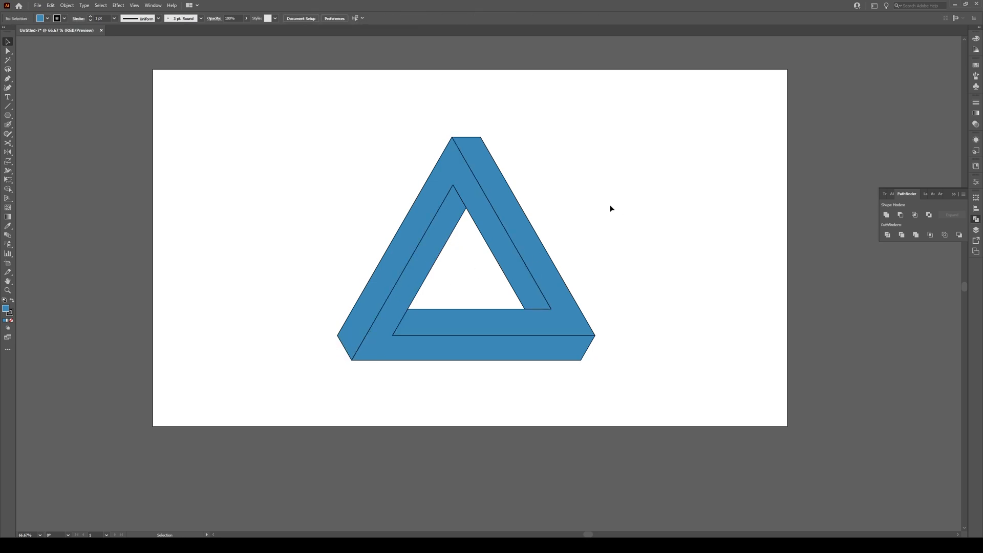
mouse_move(688, 167)
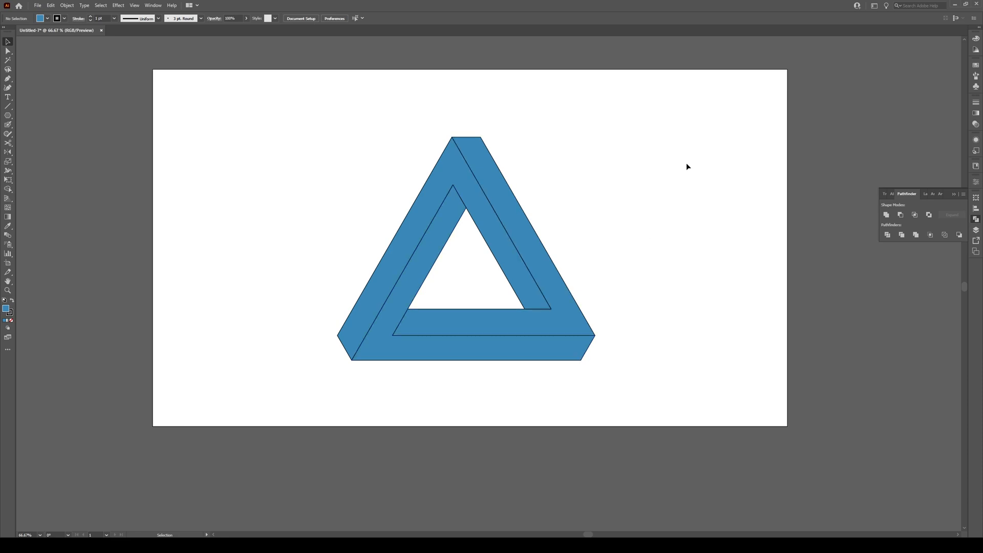
Give all beams a 5 pt black stroke and fill faces with #053249 and #89CDEF
click(114, 18)
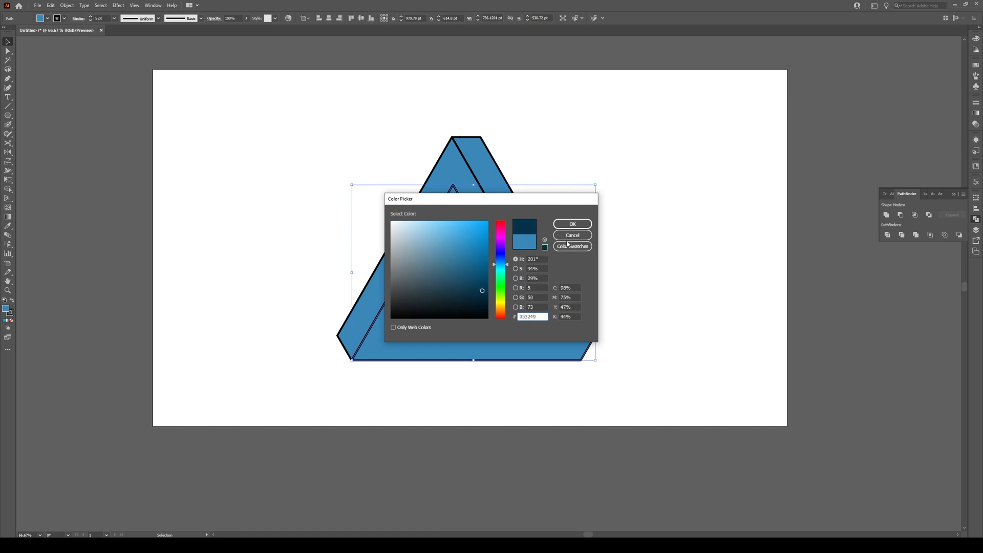
click(572, 224)
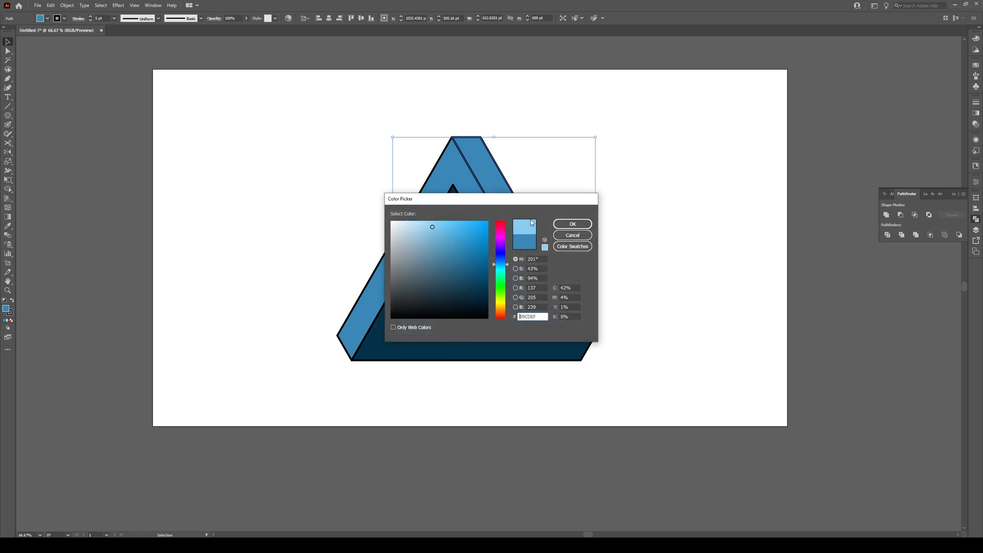
click(571, 224)
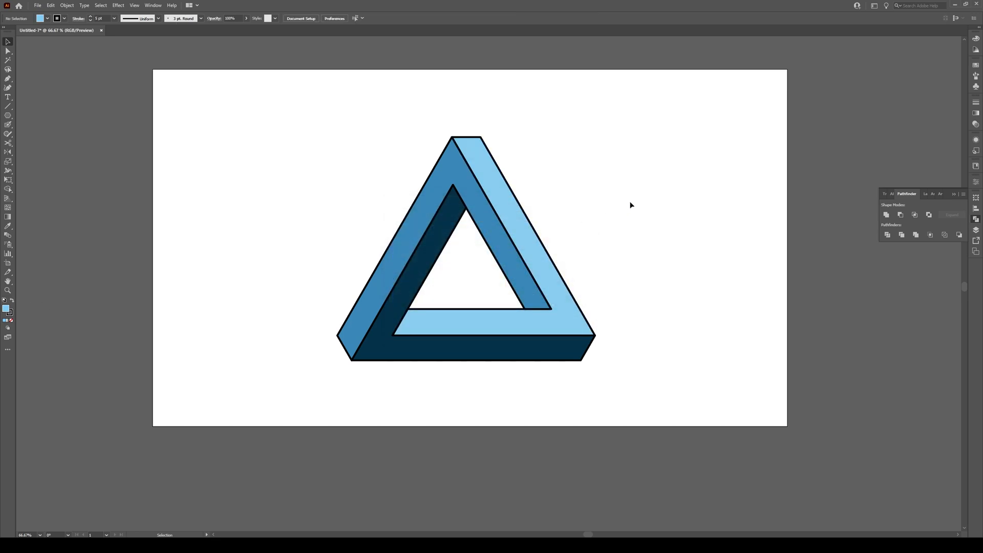